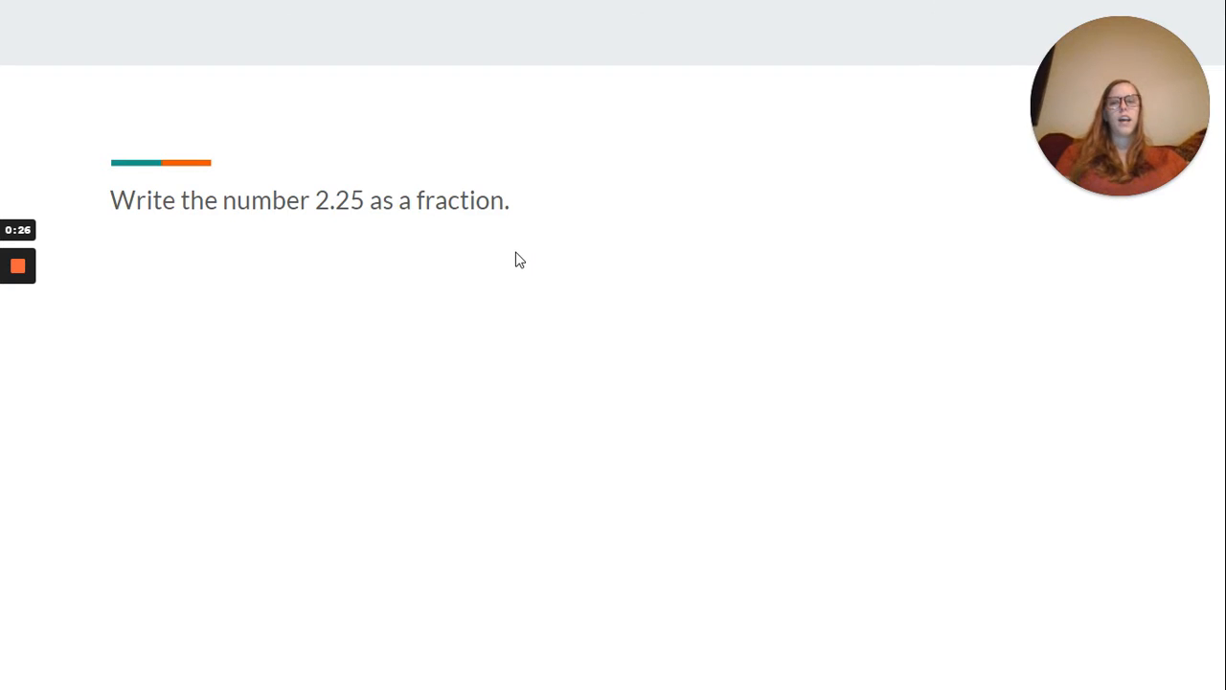
mouse_move(356, 233)
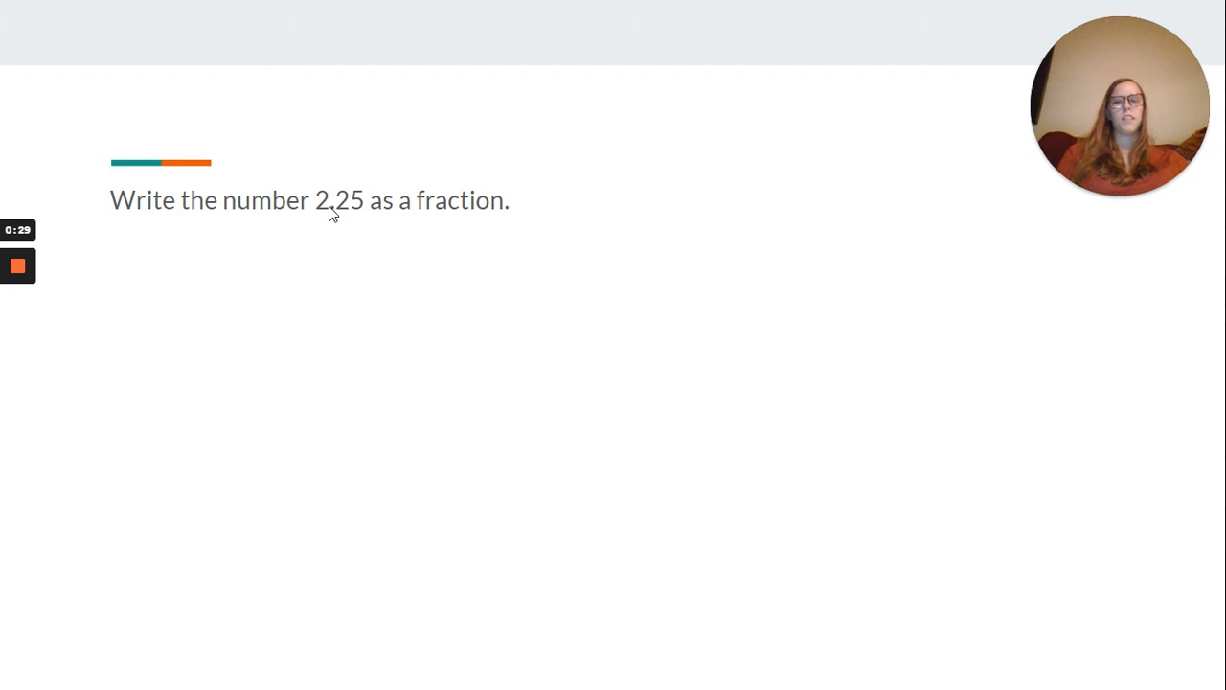
mouse_move(376, 224)
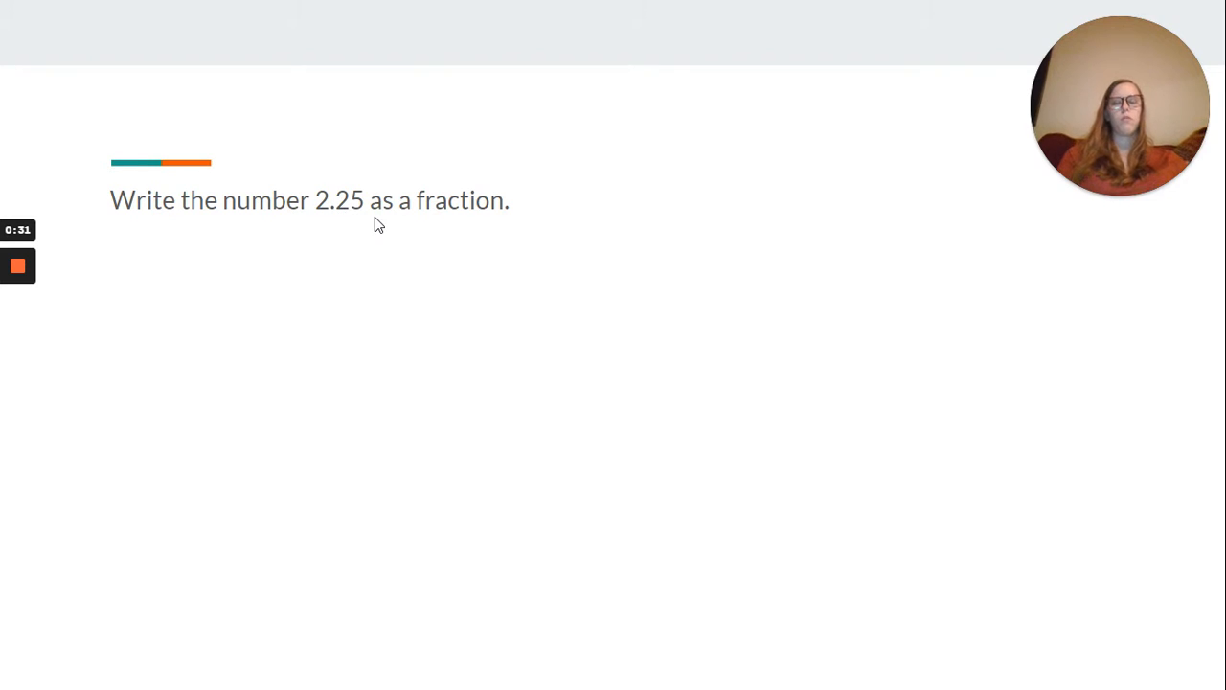
mouse_move(346, 220)
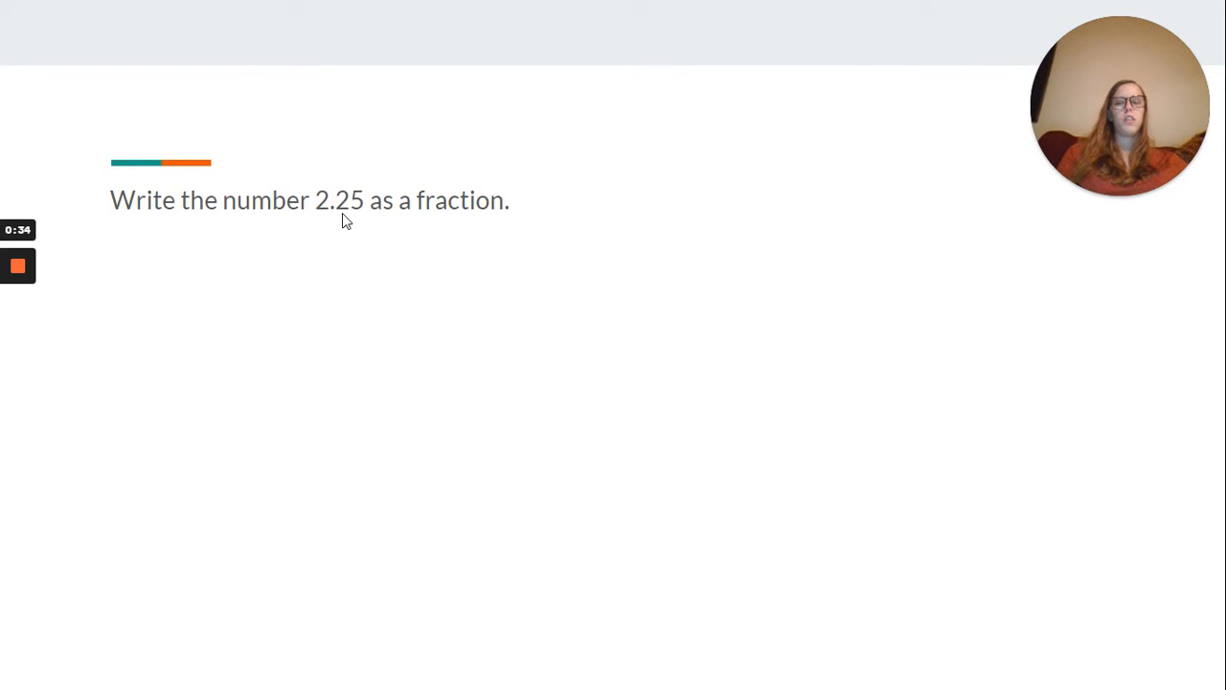
mouse_move(362, 223)
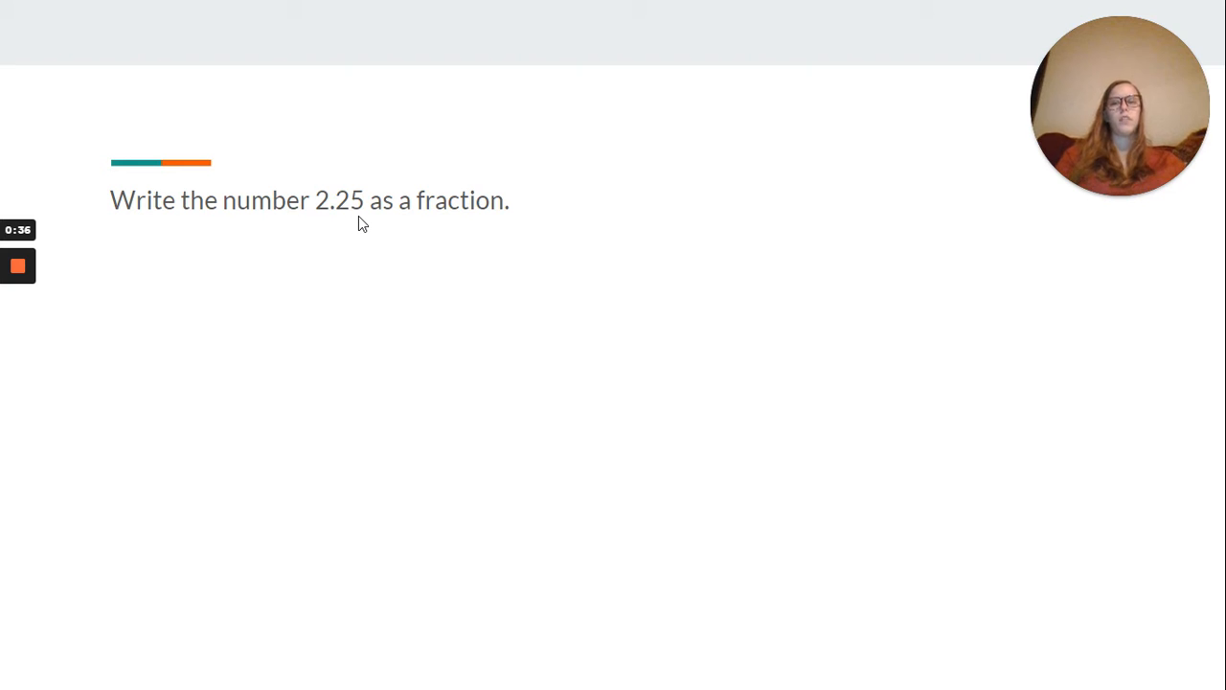
mouse_move(547, 279)
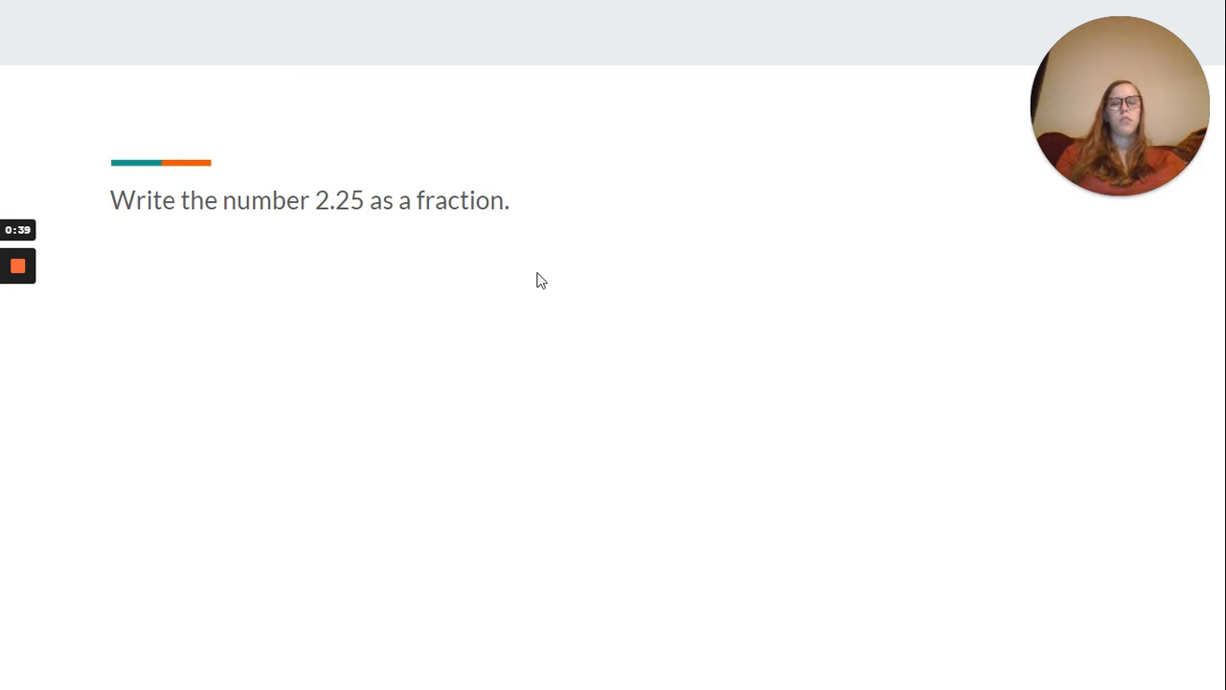
- Reveal the answer '2 25/100 or 2 1/4' beneath the 2.25 question
type("2 25/100 or 2 1/4")
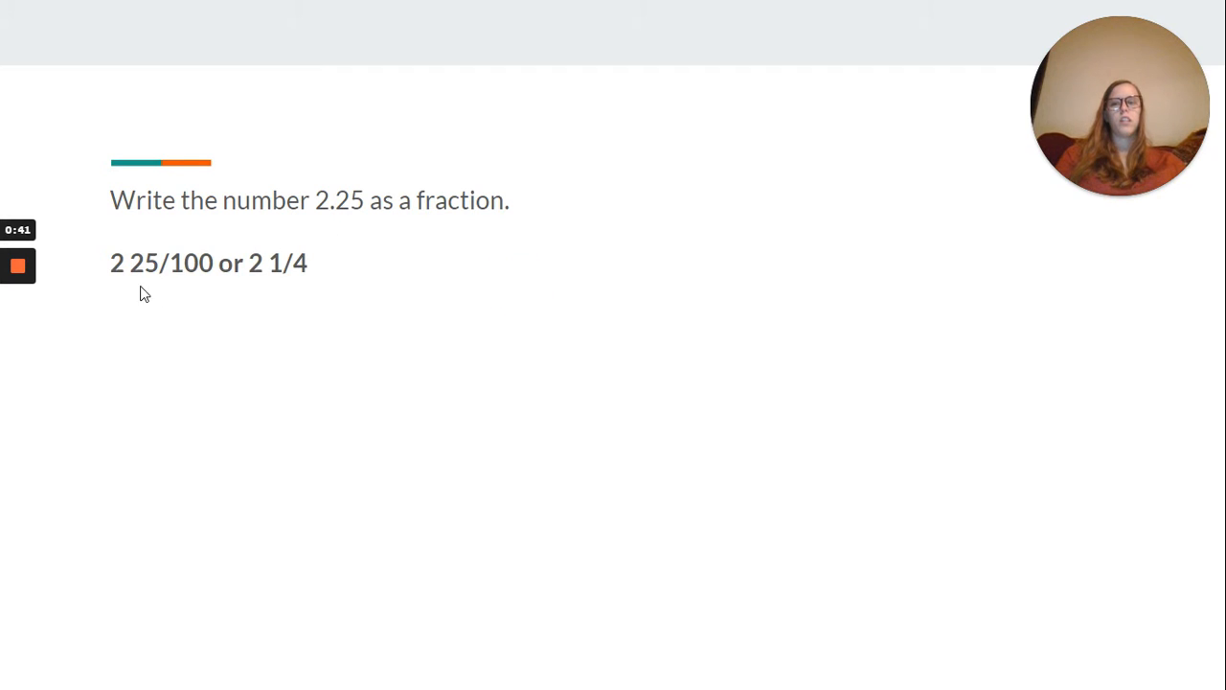
mouse_move(325, 287)
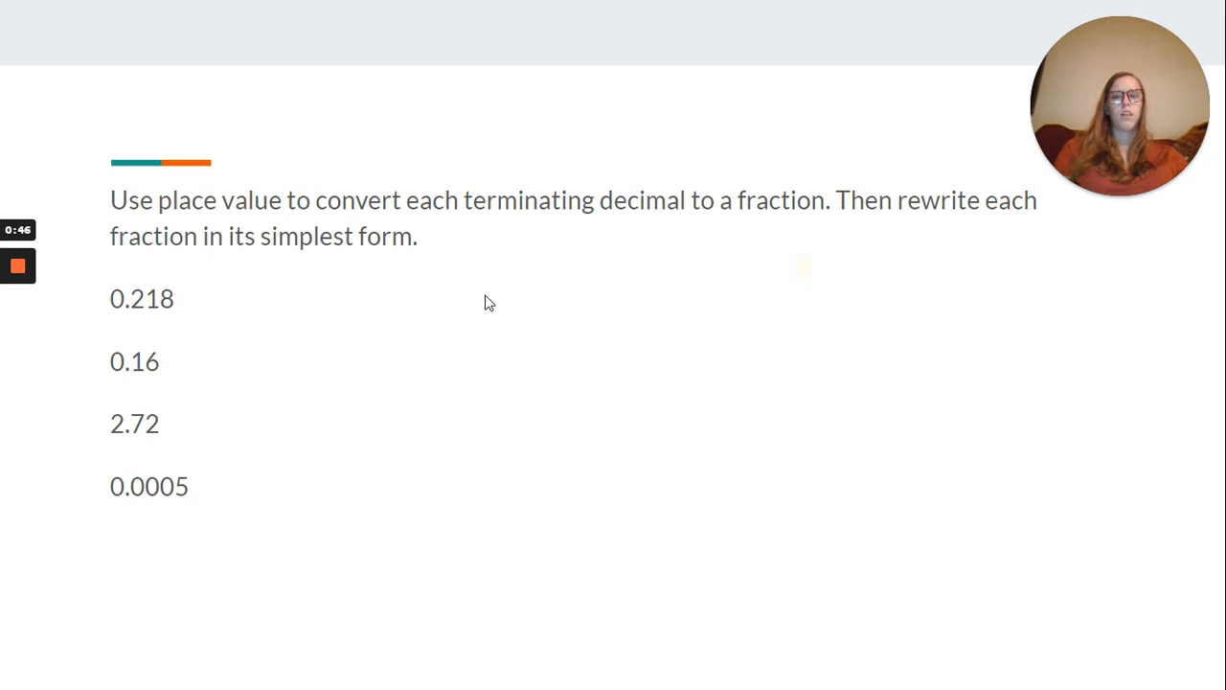
mouse_move(295, 256)
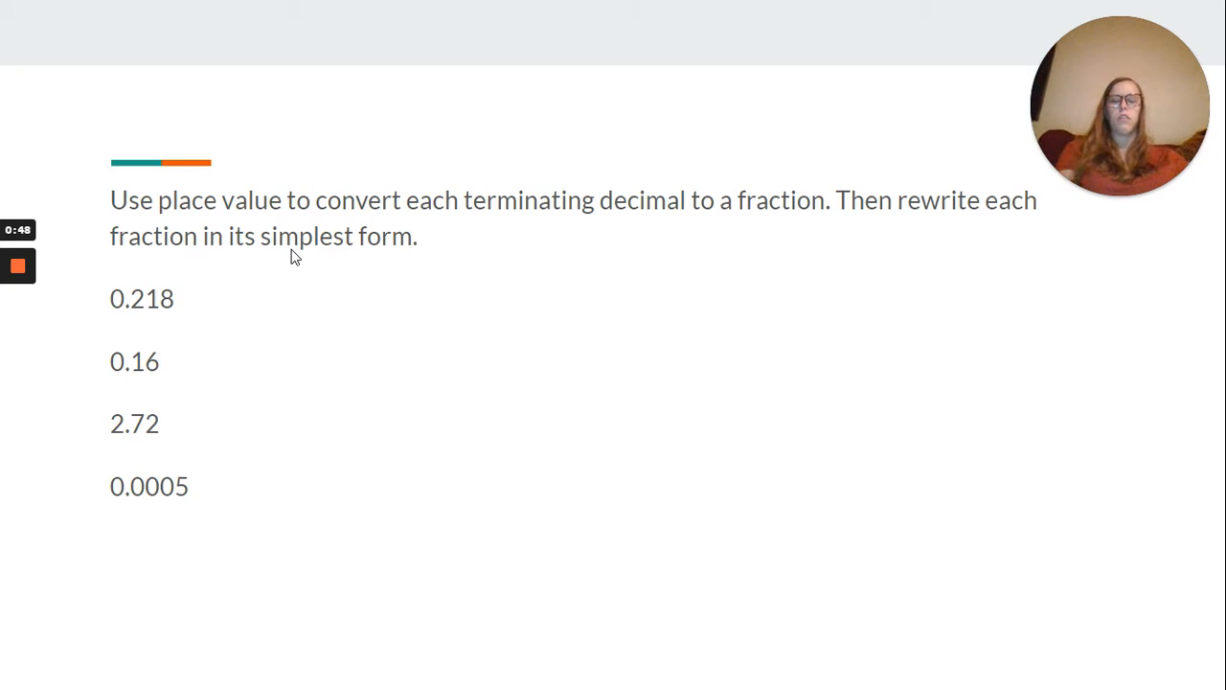
mouse_move(266, 225)
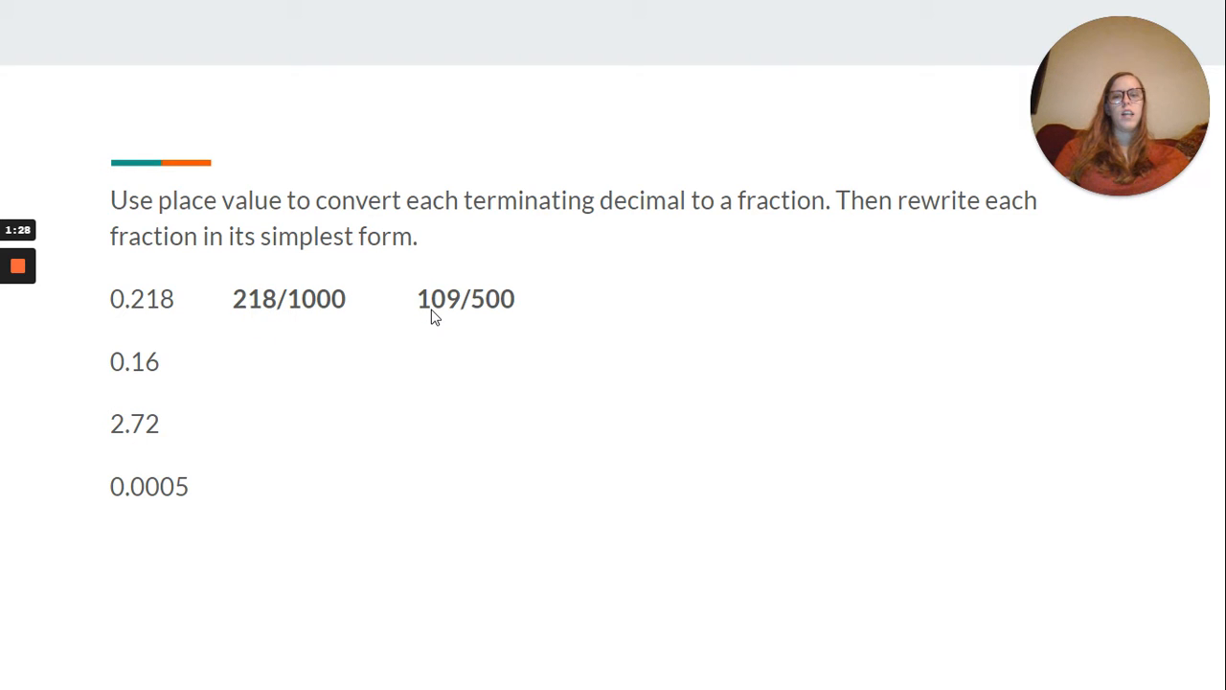
mouse_move(594, 299)
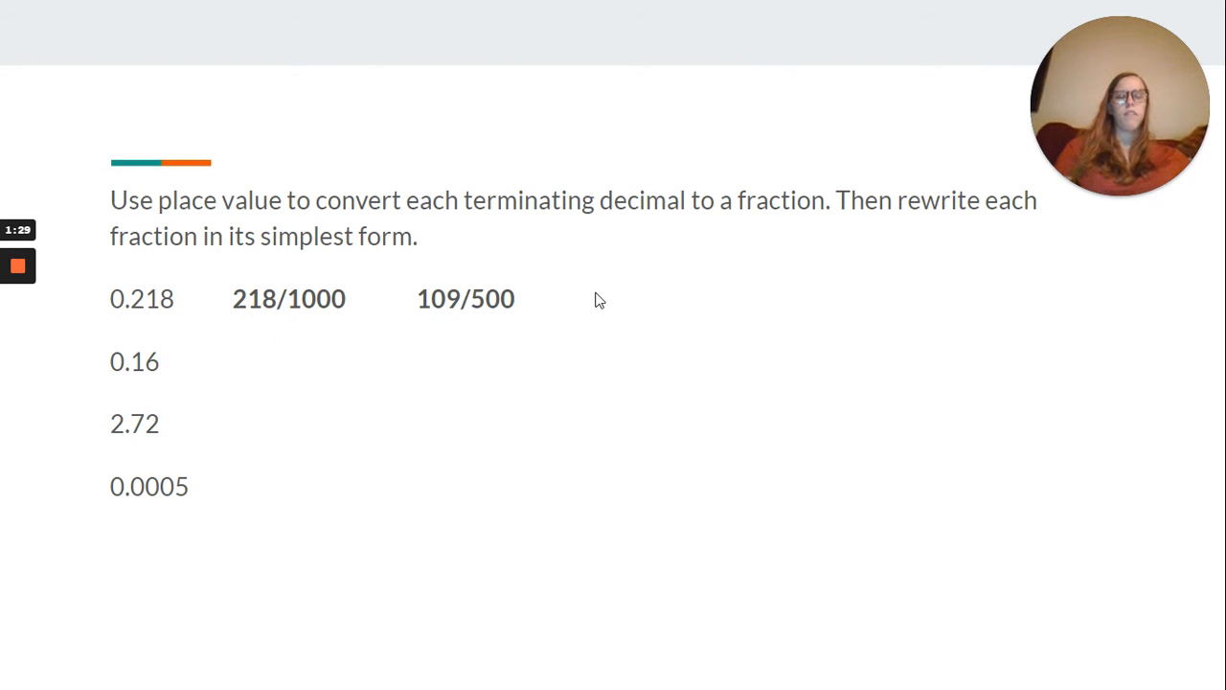
mouse_move(611, 380)
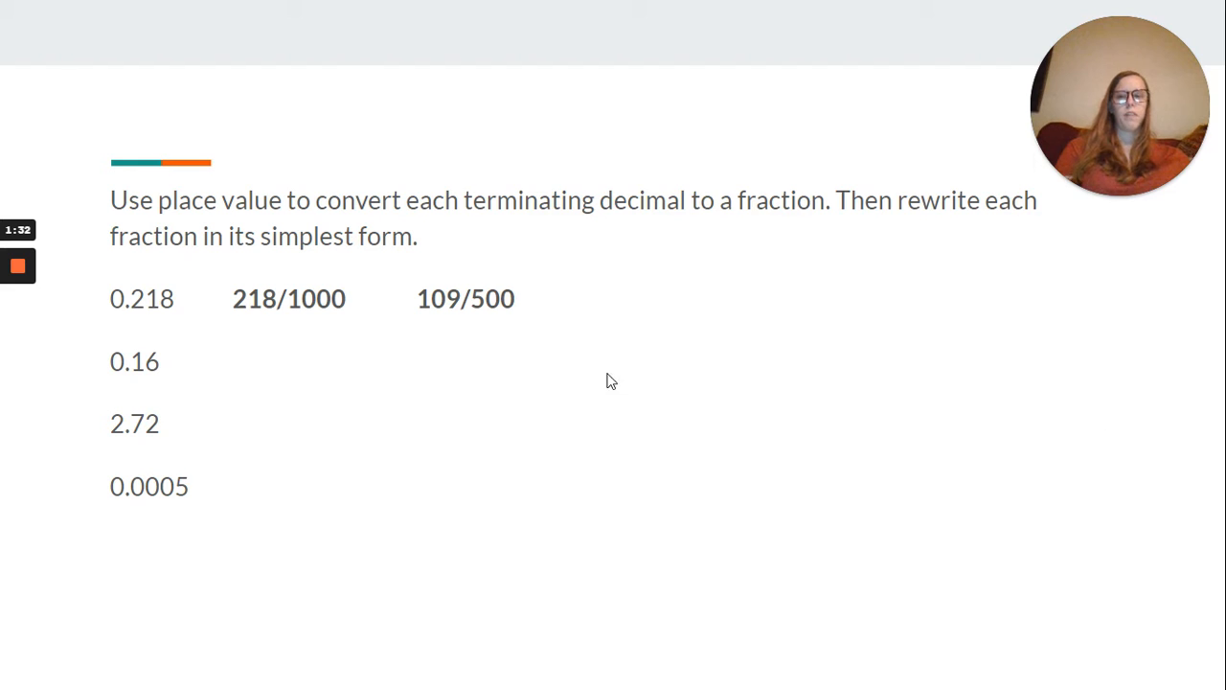
mouse_move(135, 388)
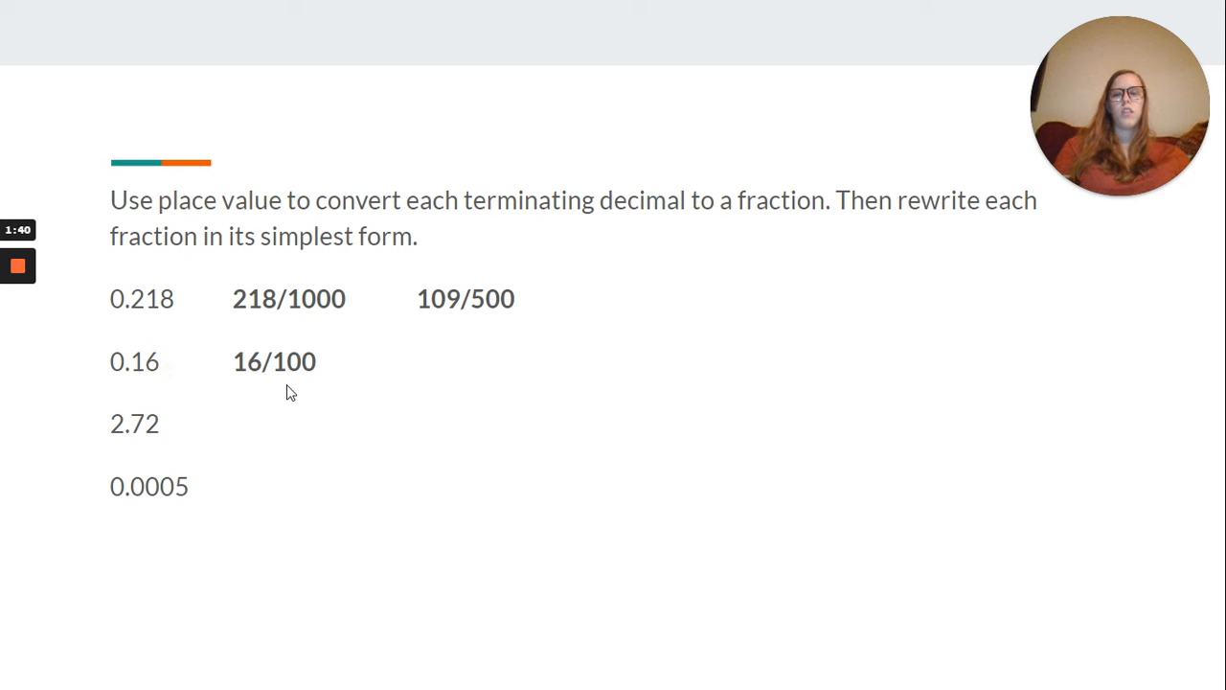
mouse_move(301, 369)
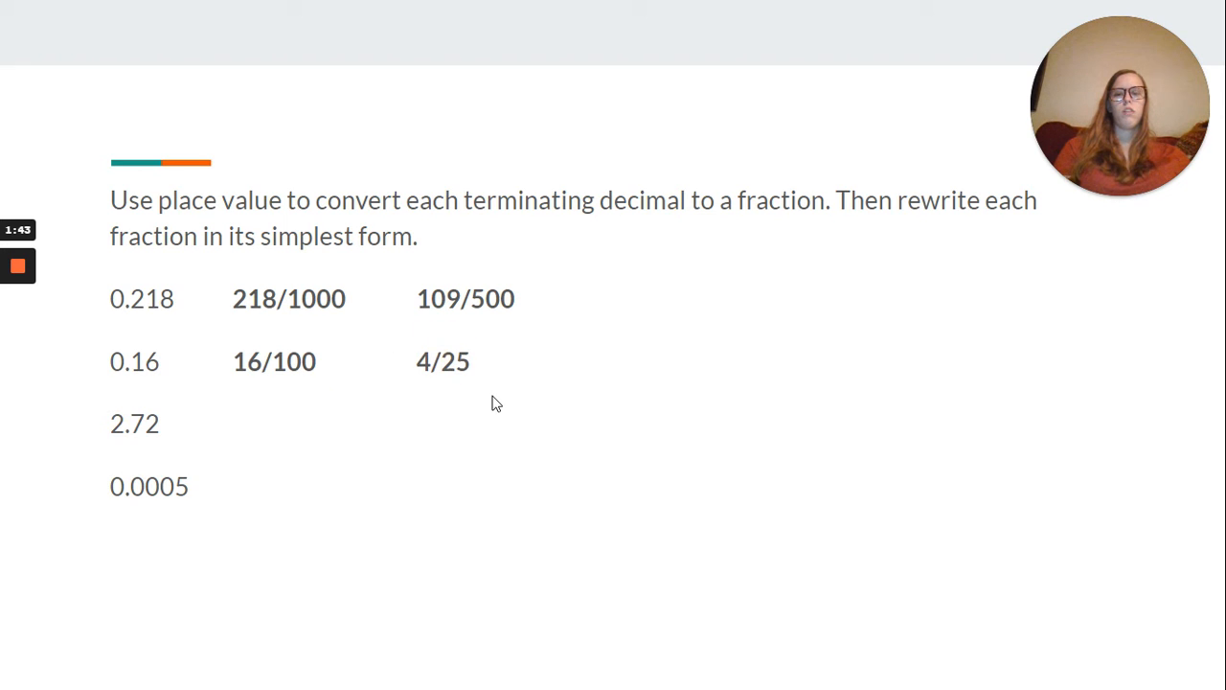
mouse_move(222, 376)
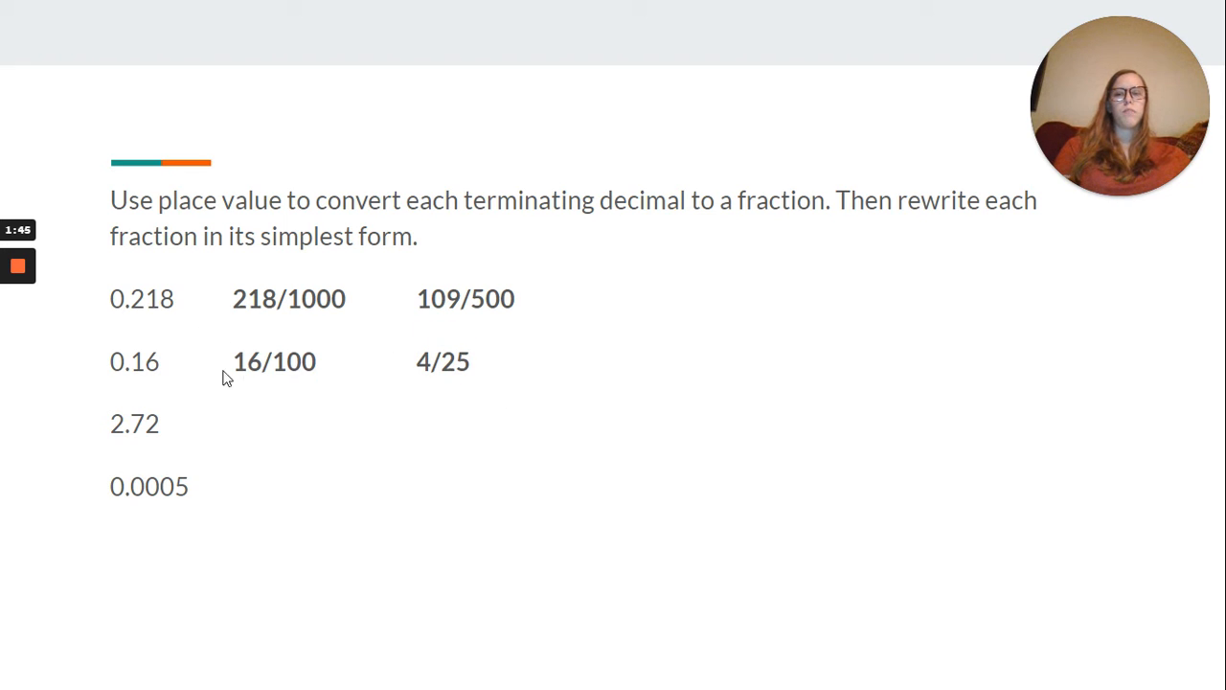
mouse_move(667, 385)
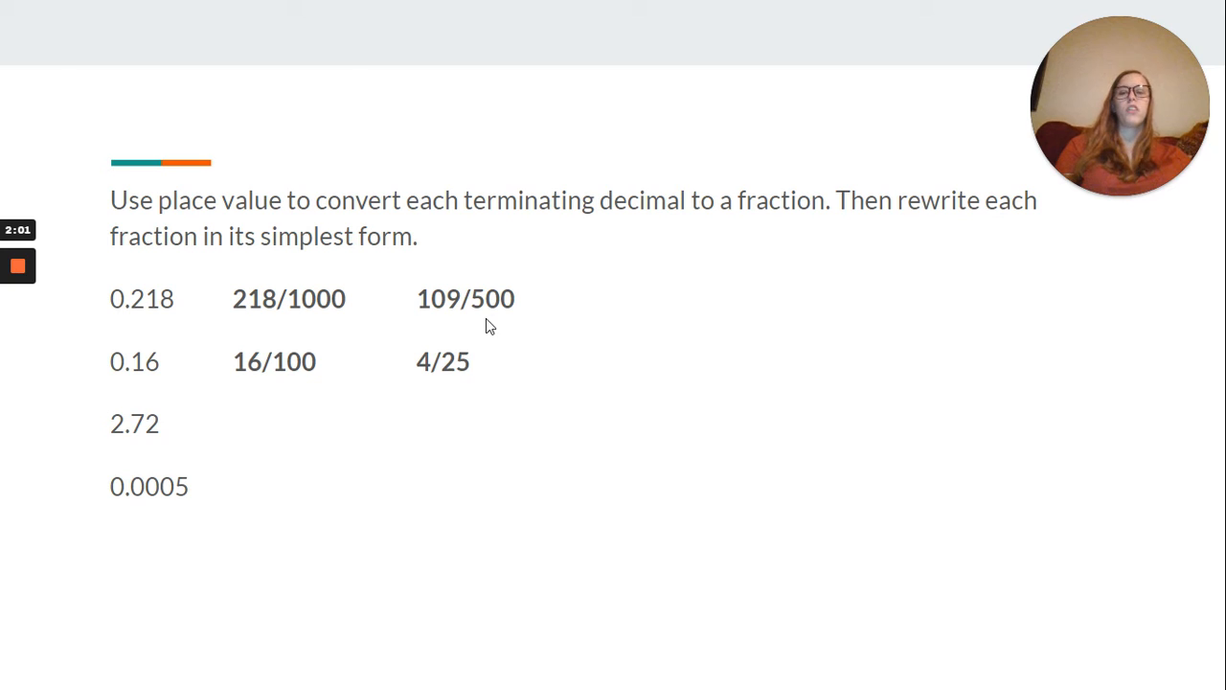
mouse_move(247, 314)
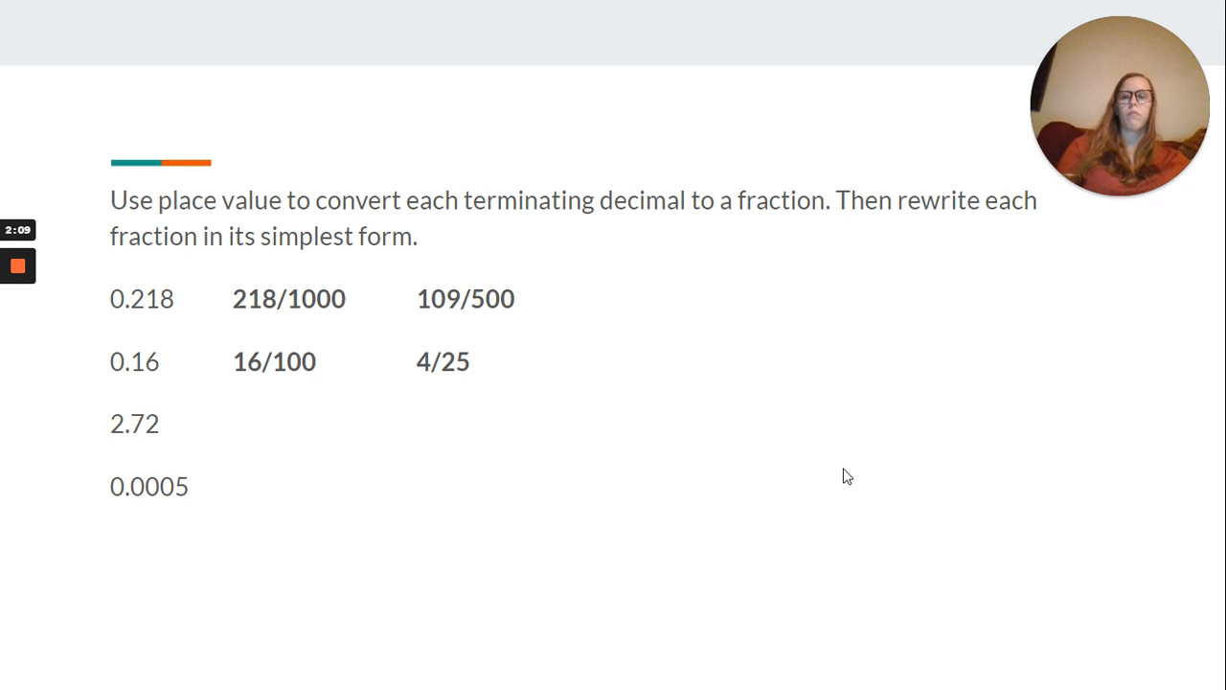
mouse_move(1118, 402)
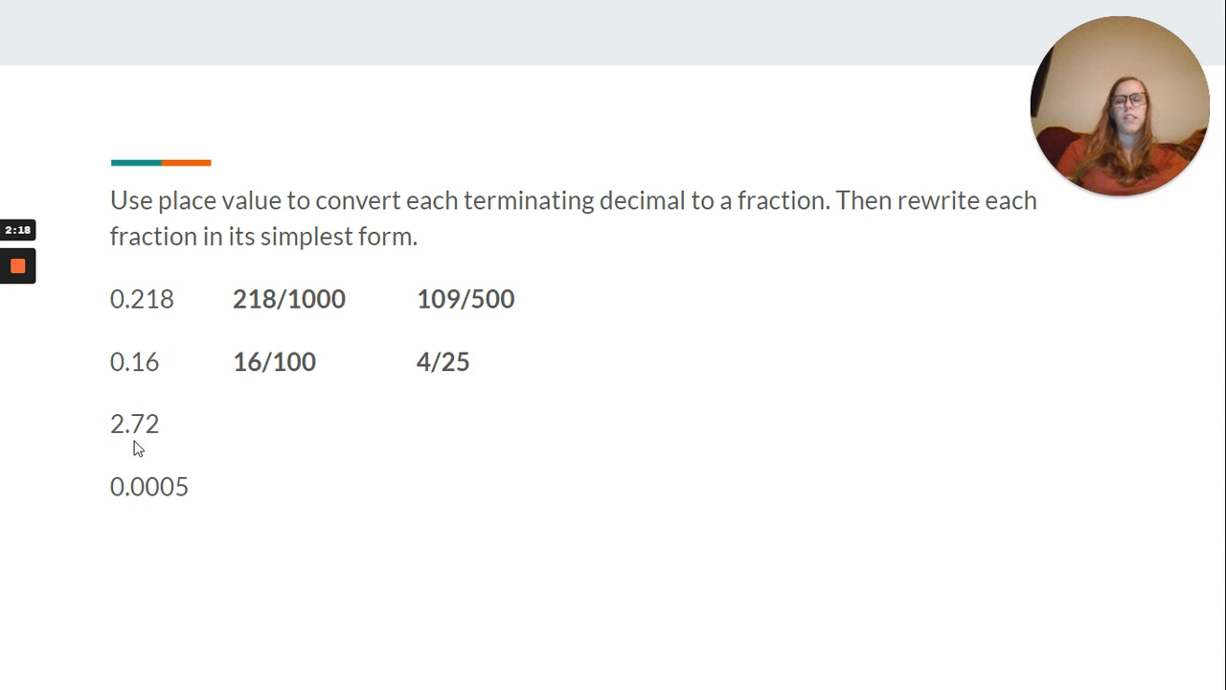
mouse_move(240, 427)
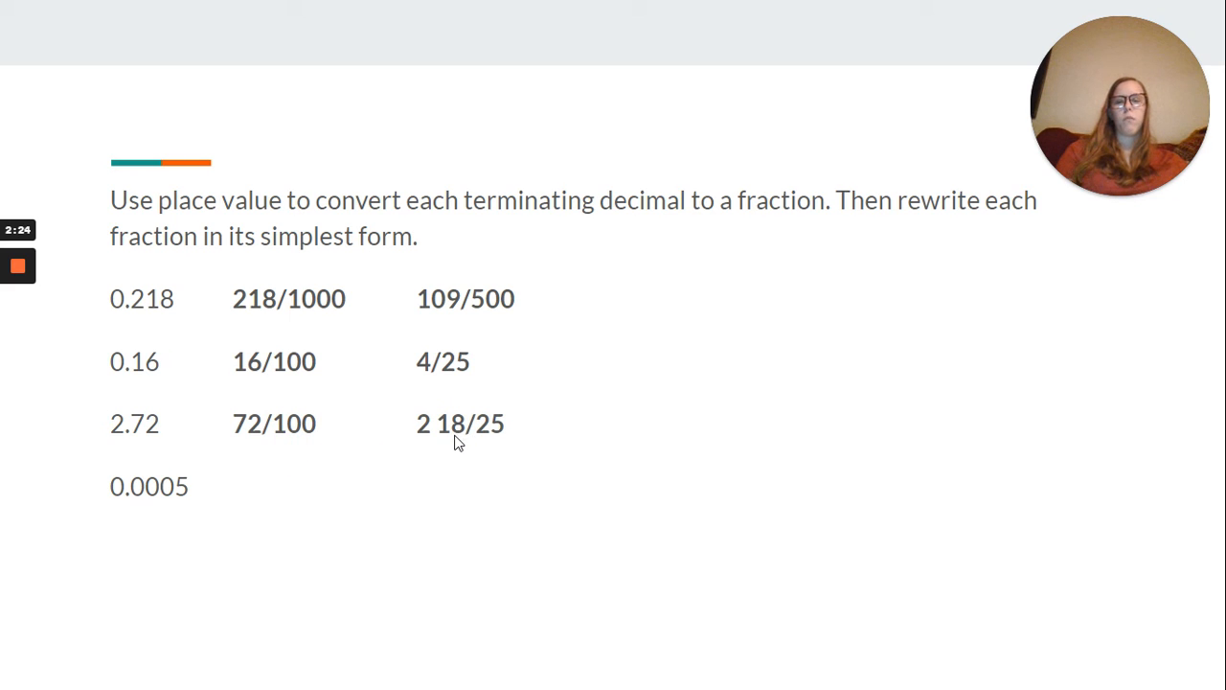
mouse_move(467, 413)
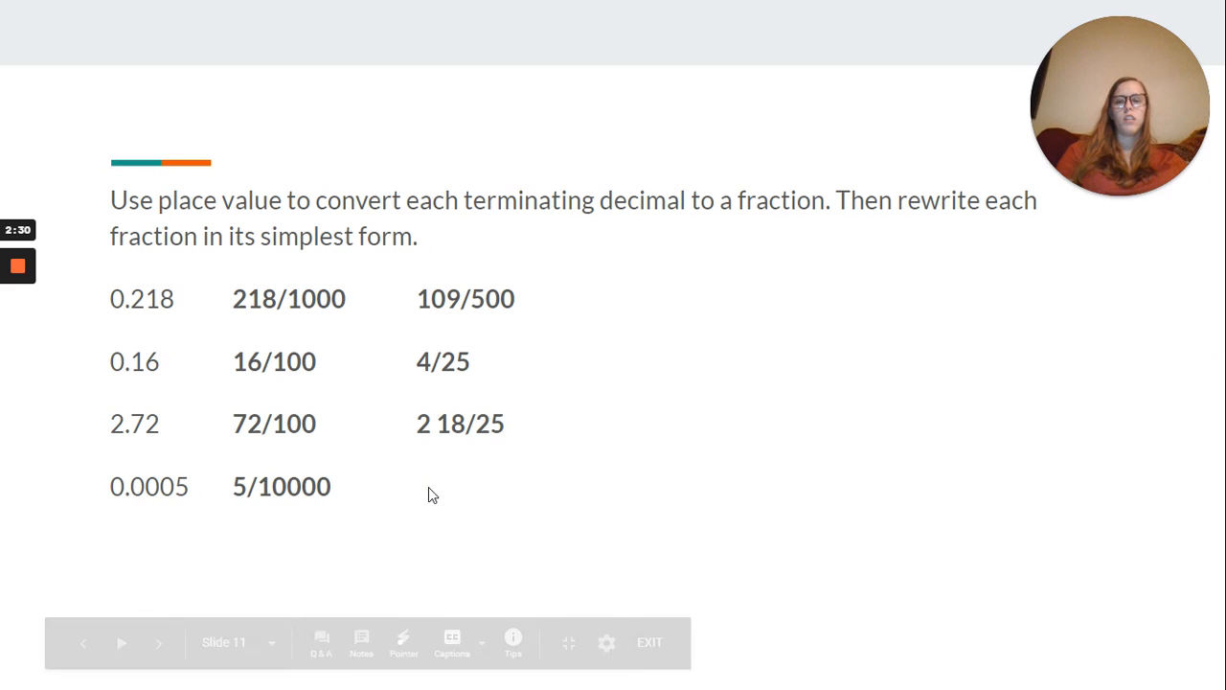
- Advance past the 2.72 and 0.0005 answers to the Edmodo lesson 13 Assignment slide
left_click(159, 643)
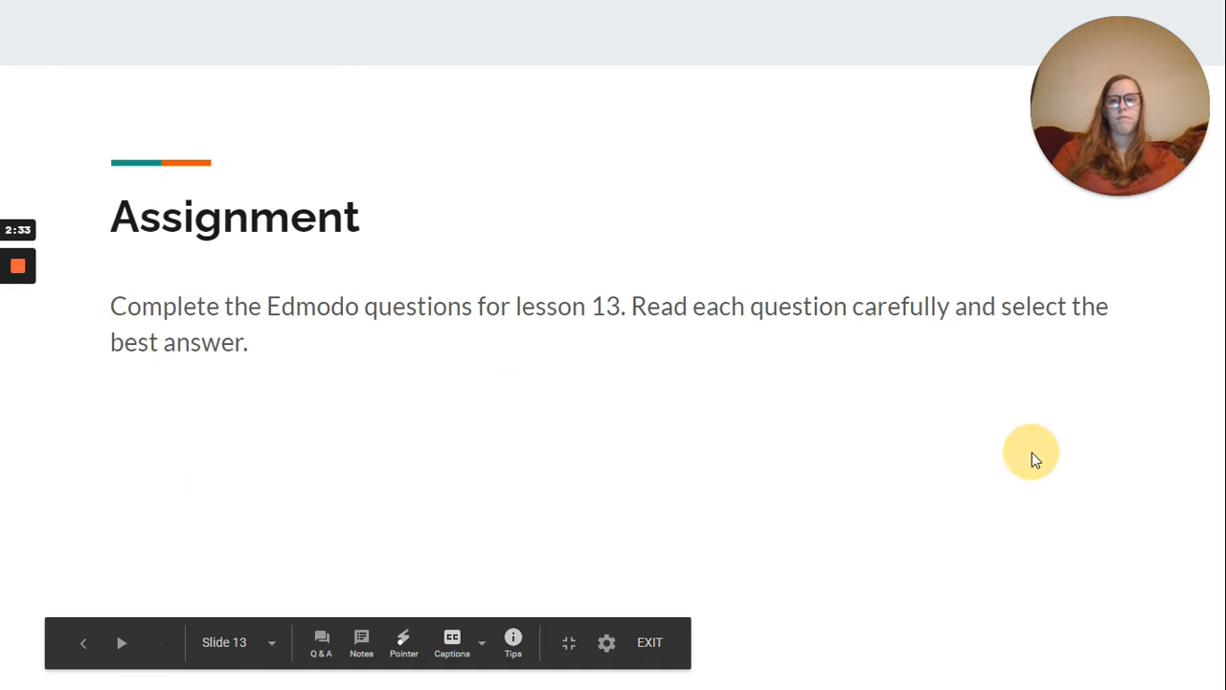
mouse_move(725, 464)
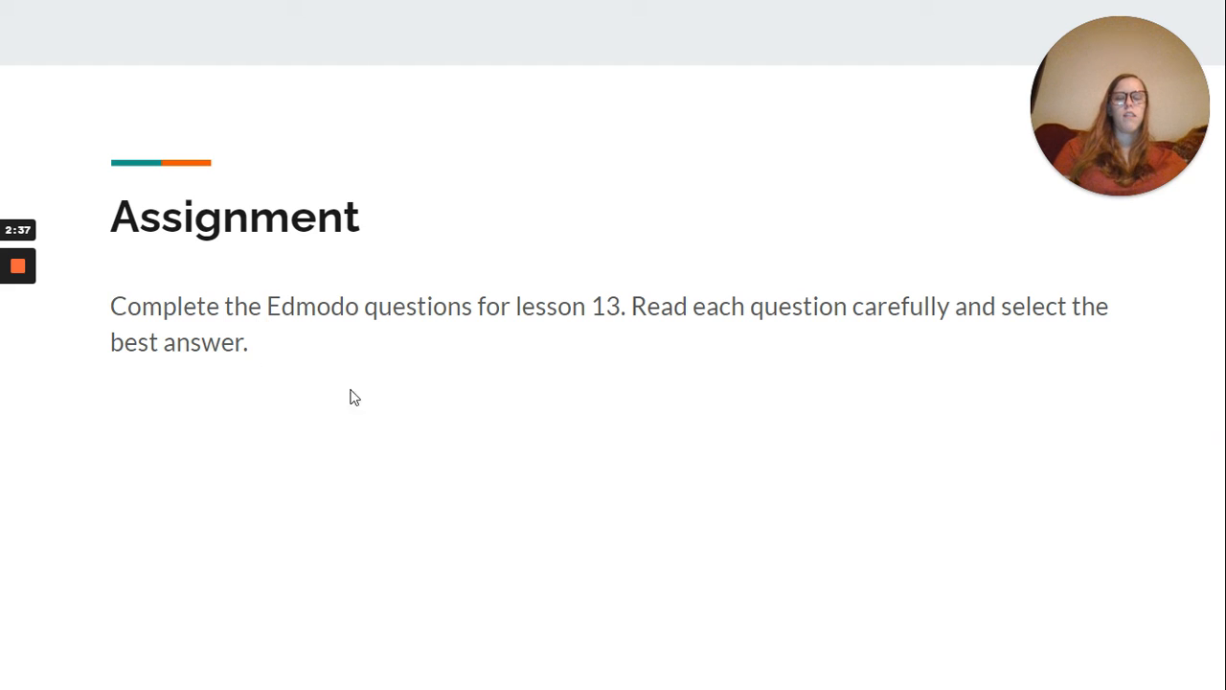
mouse_move(1089, 416)
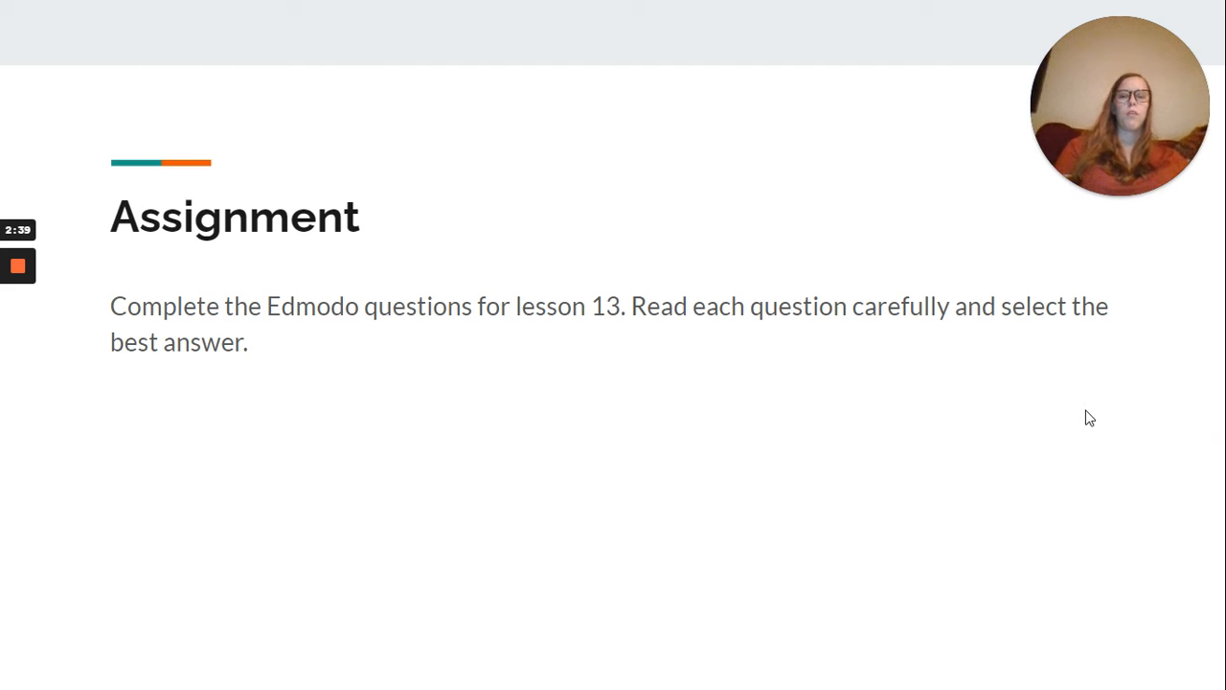